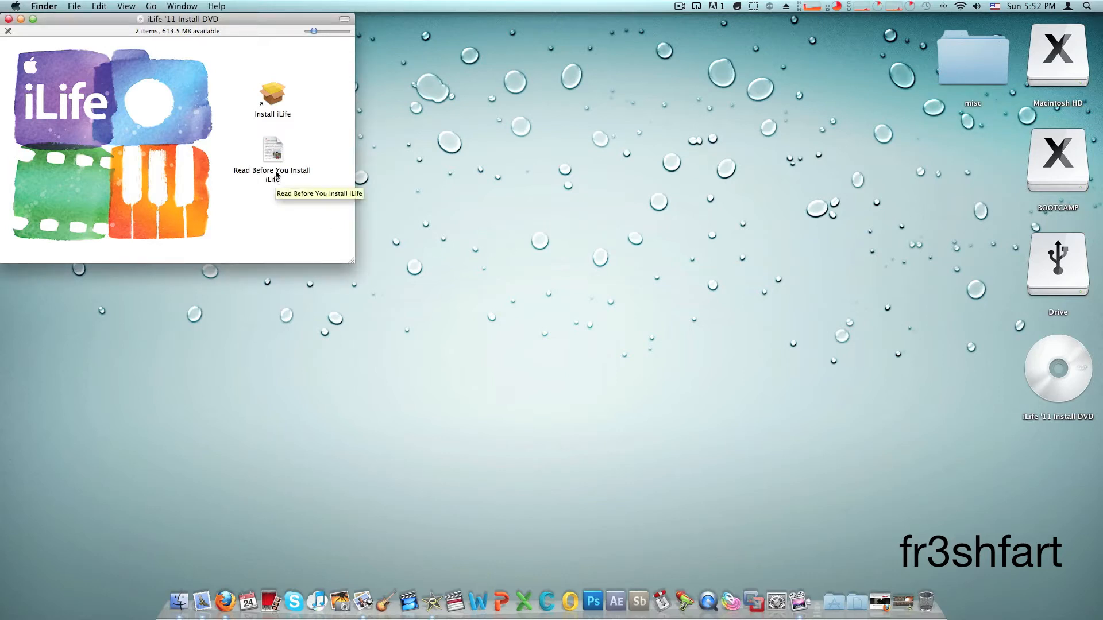
# - Review the 'Read Before You Install iLife' document, then close it
pyautogui.doubleClick(273, 159)
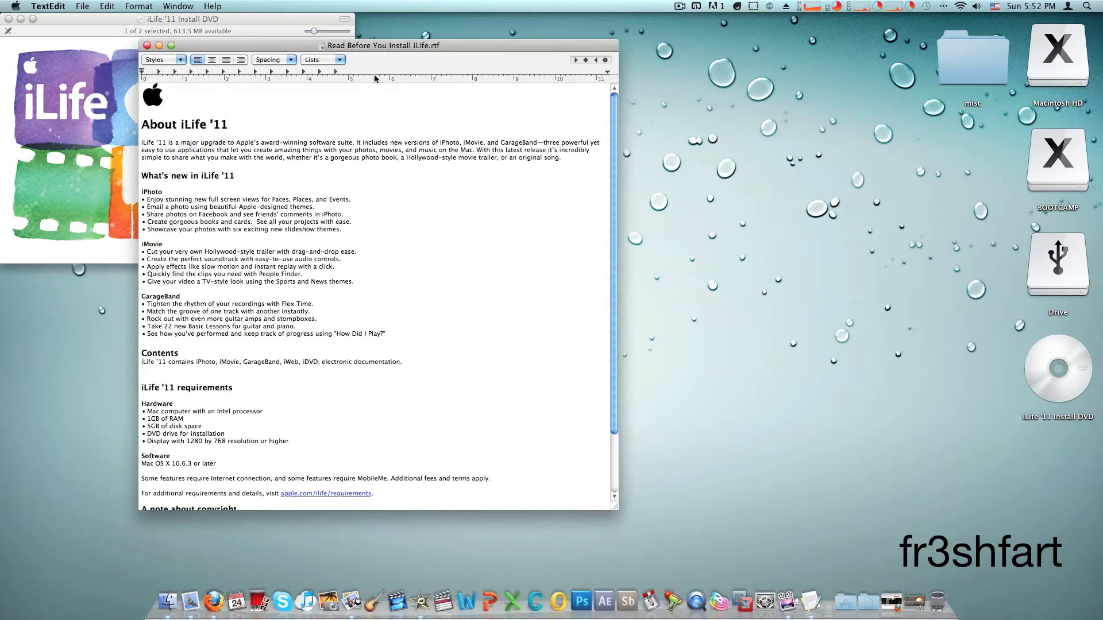
pyautogui.moveTo(384, 45); pyautogui.dragTo(647, 54)
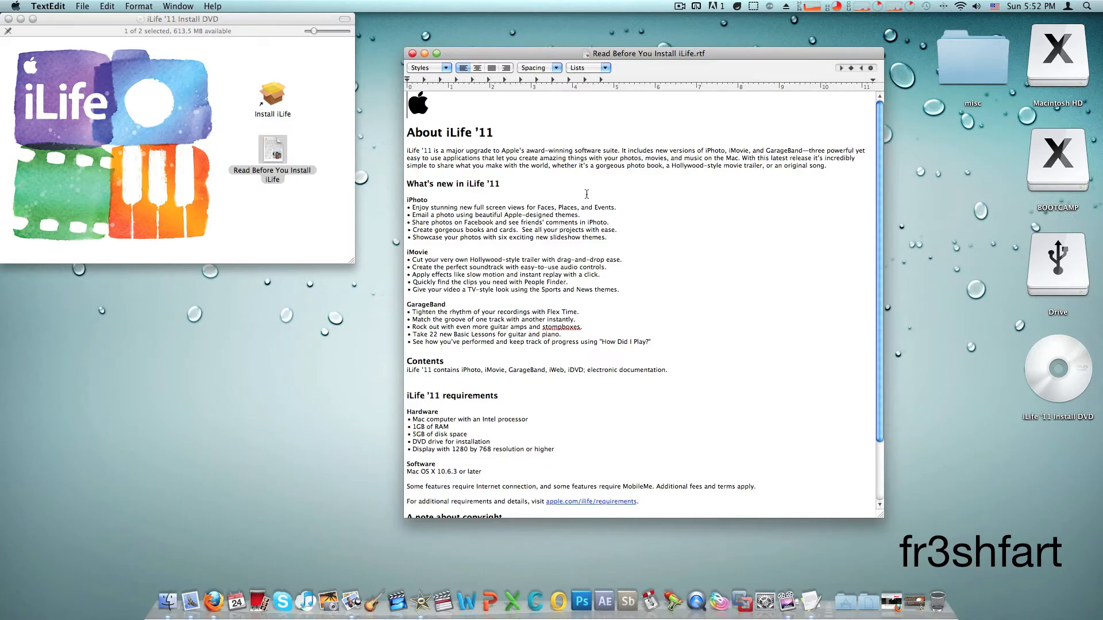
pyautogui.scroll(-3)
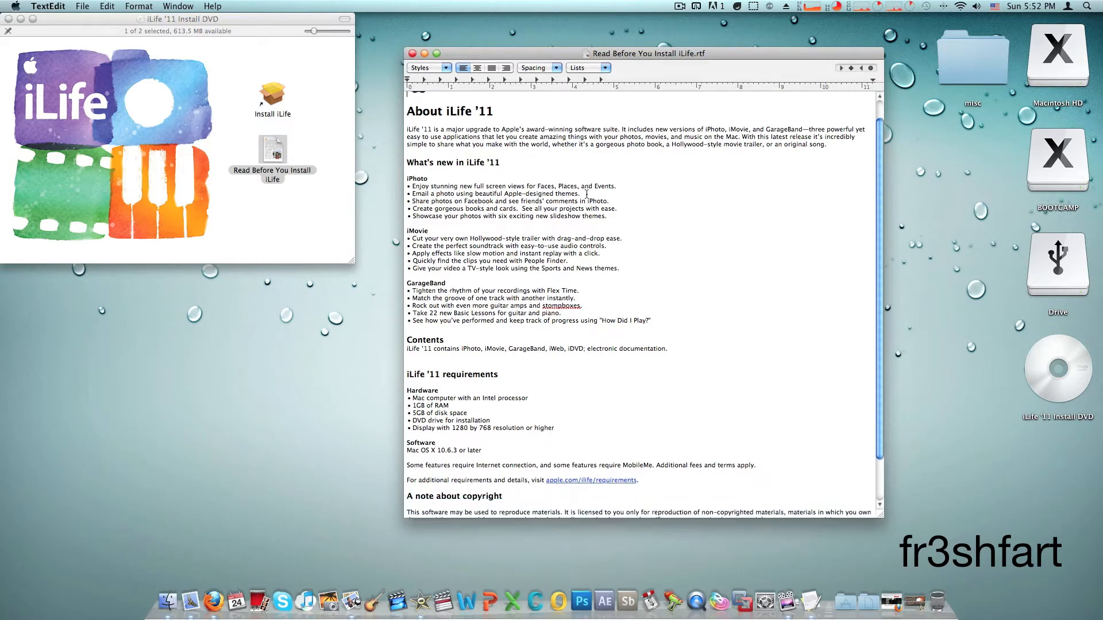
pyautogui.scroll(-3)
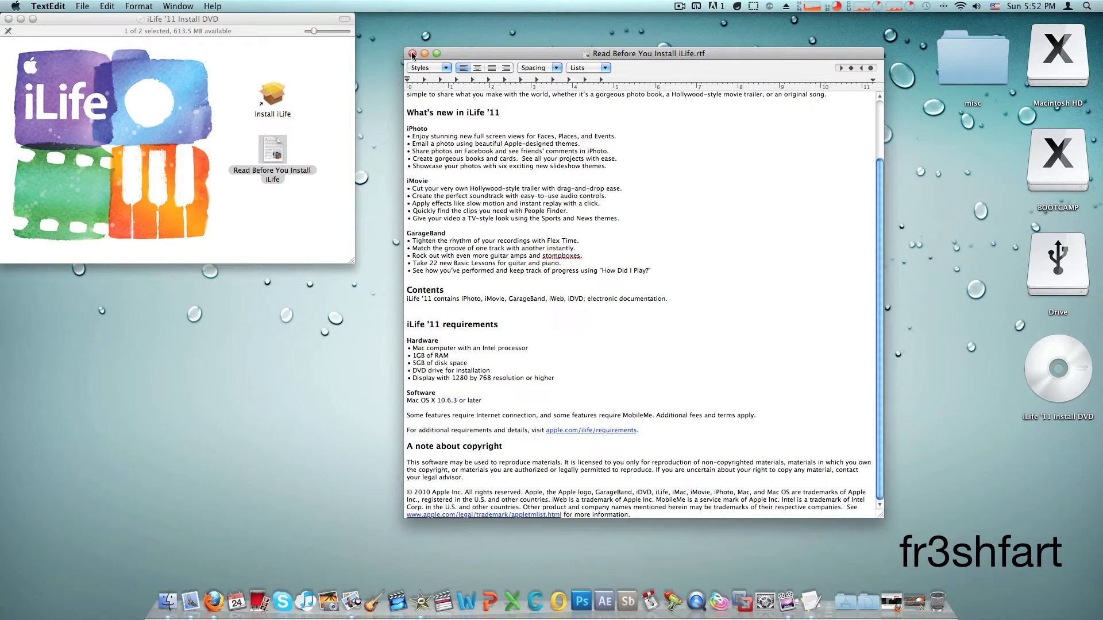
pyautogui.click(413, 53)
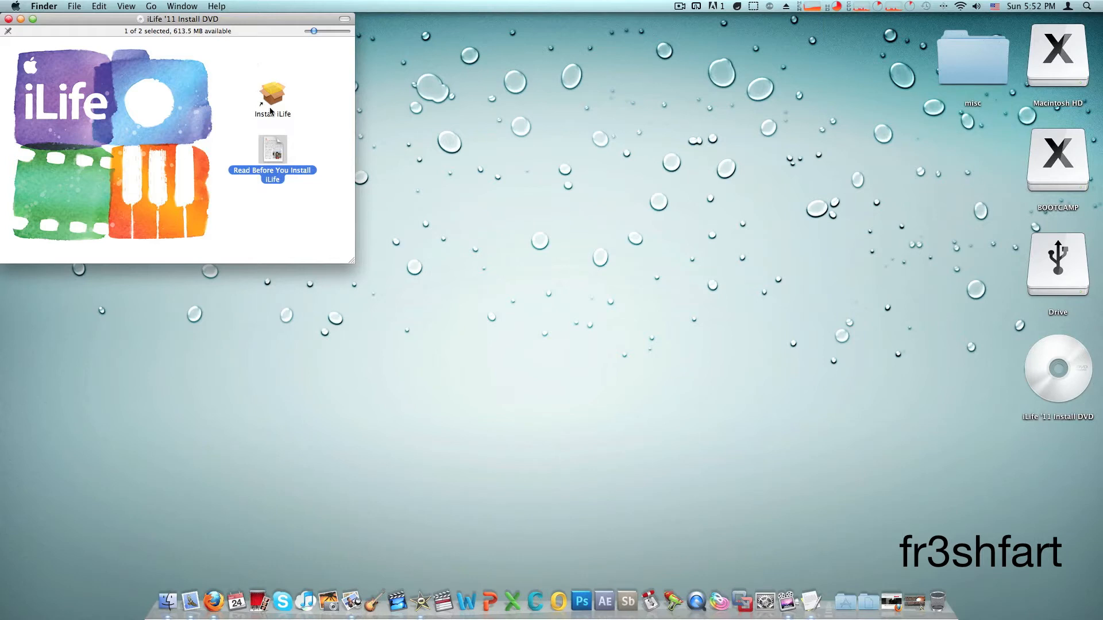
pyautogui.moveTo(274, 101)
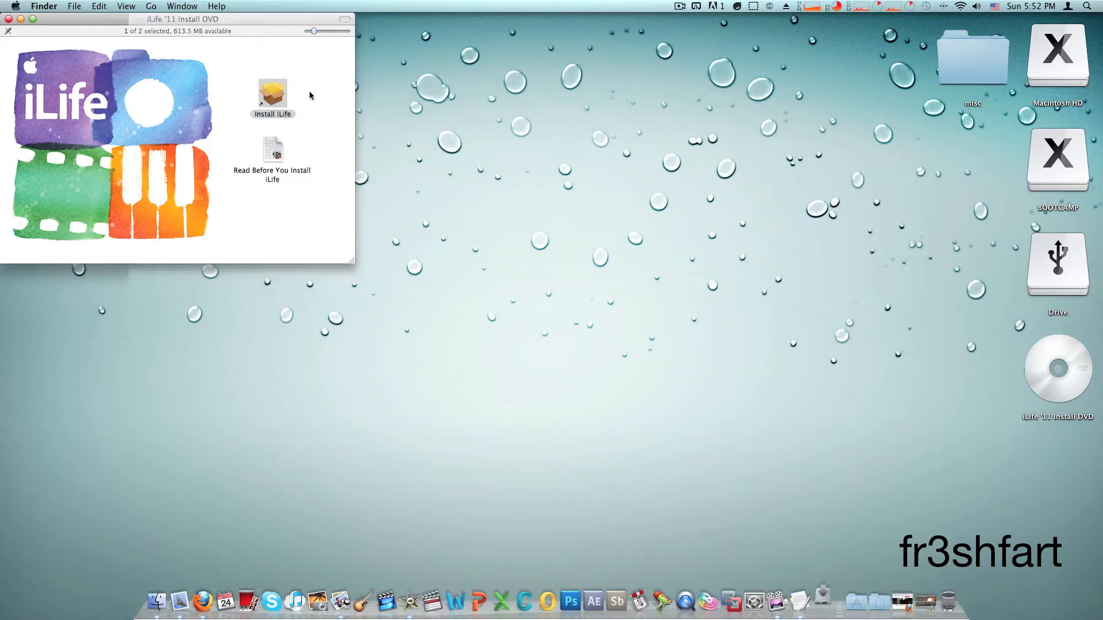
# - Launch the iLife installer and continue past the introduction to the Read Me page
pyautogui.doubleClick(272, 93)
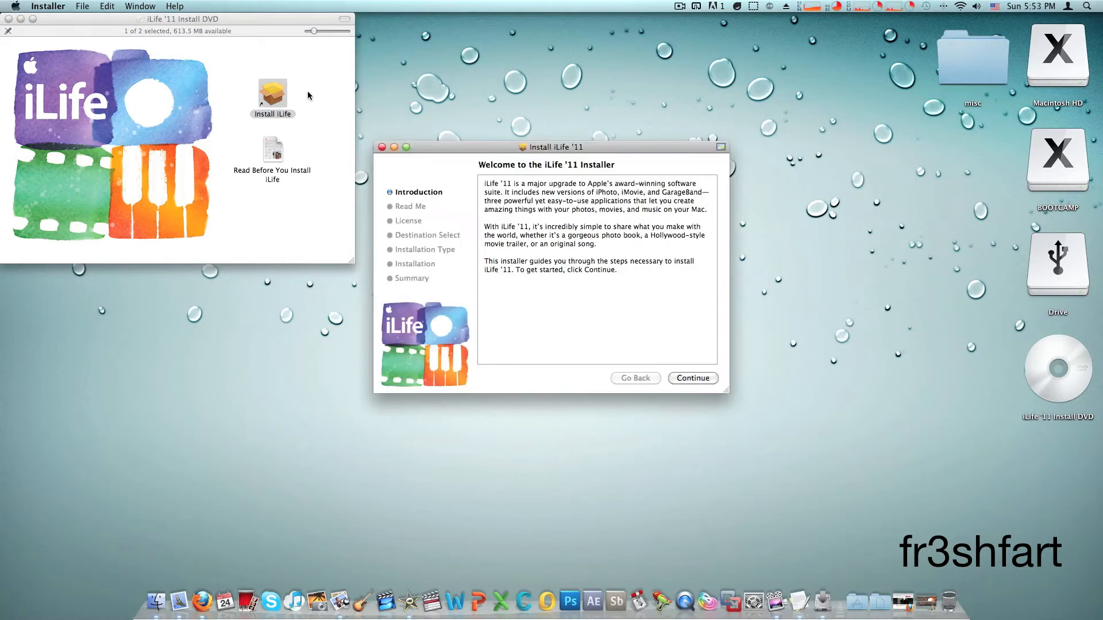
pyautogui.moveTo(561, 221)
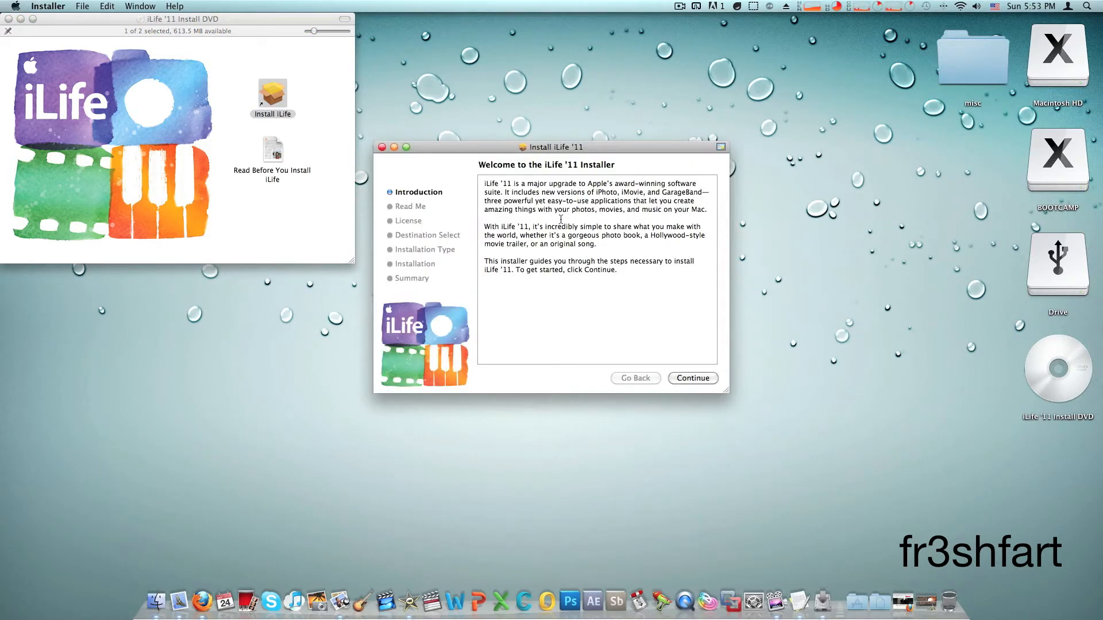
pyautogui.moveTo(576, 267)
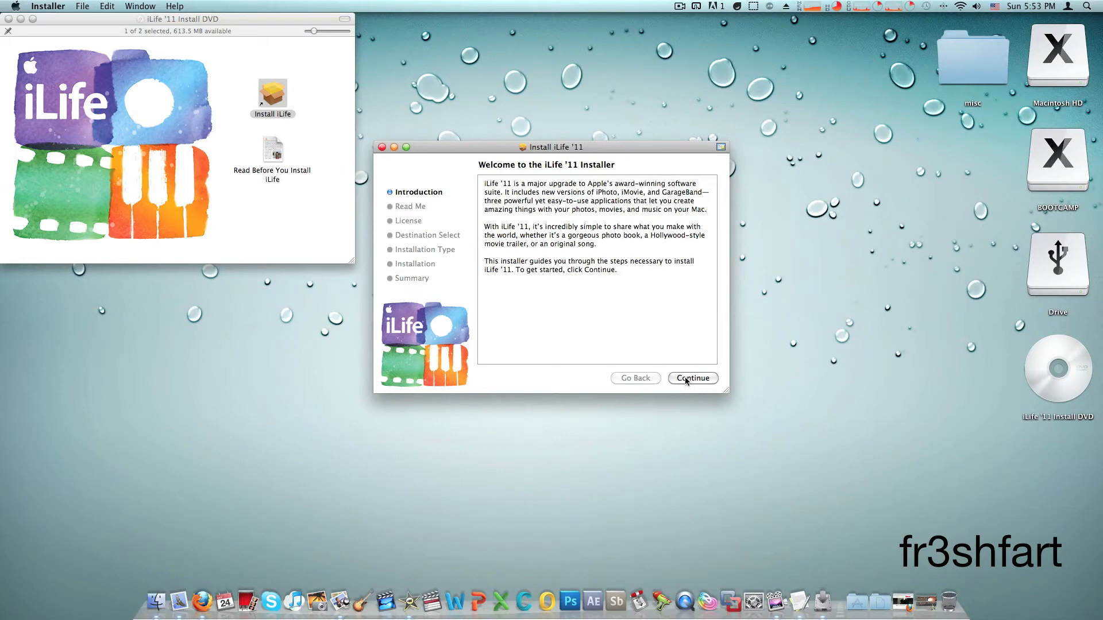
pyautogui.click(692, 378)
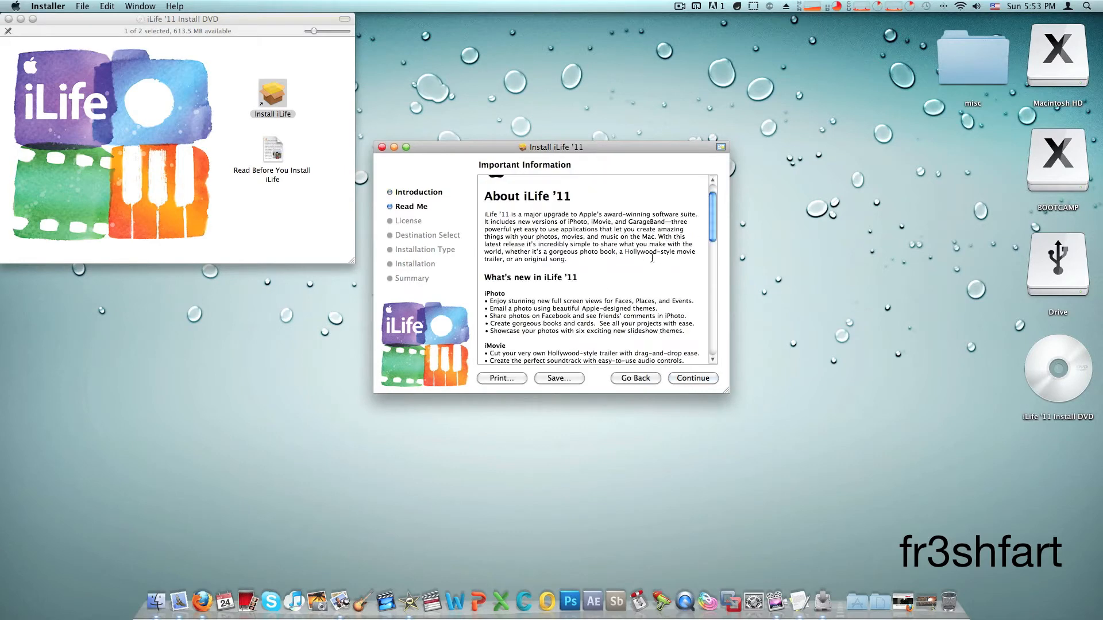
pyautogui.scroll(-3)
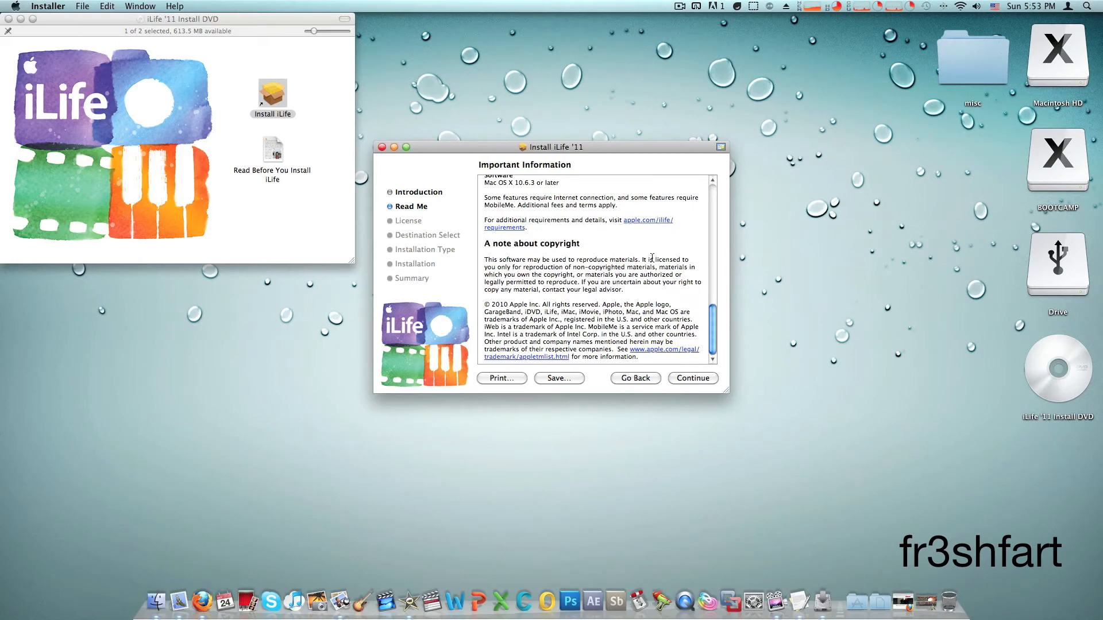
pyautogui.moveTo(278, 165)
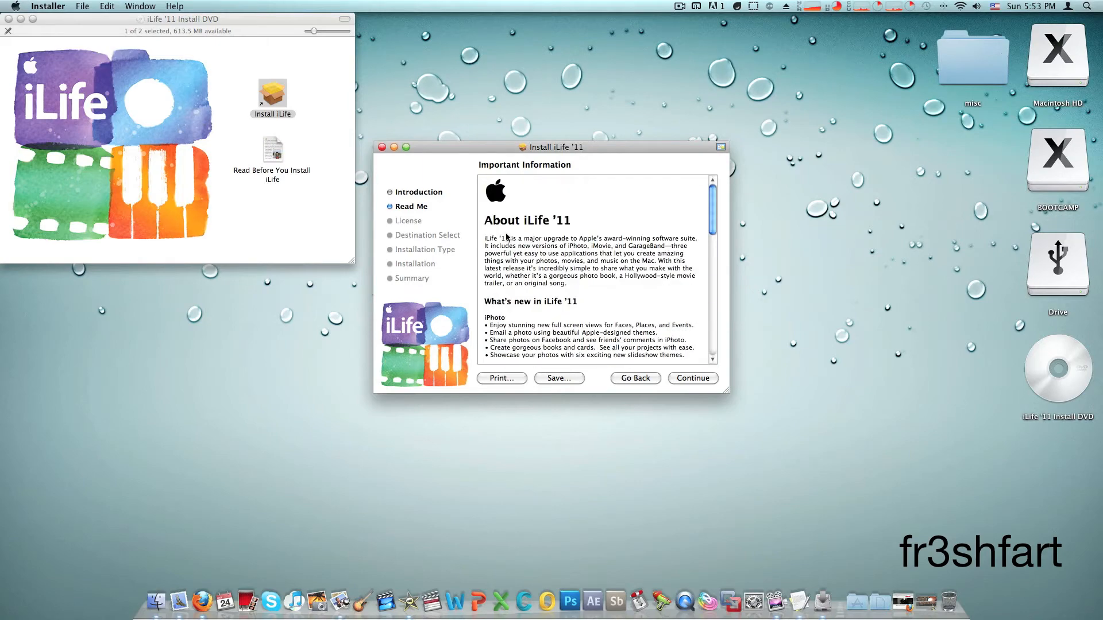
# - Continue to the Software License Agreement, review it, and proceed to the agreement prompt
pyautogui.click(692, 377)
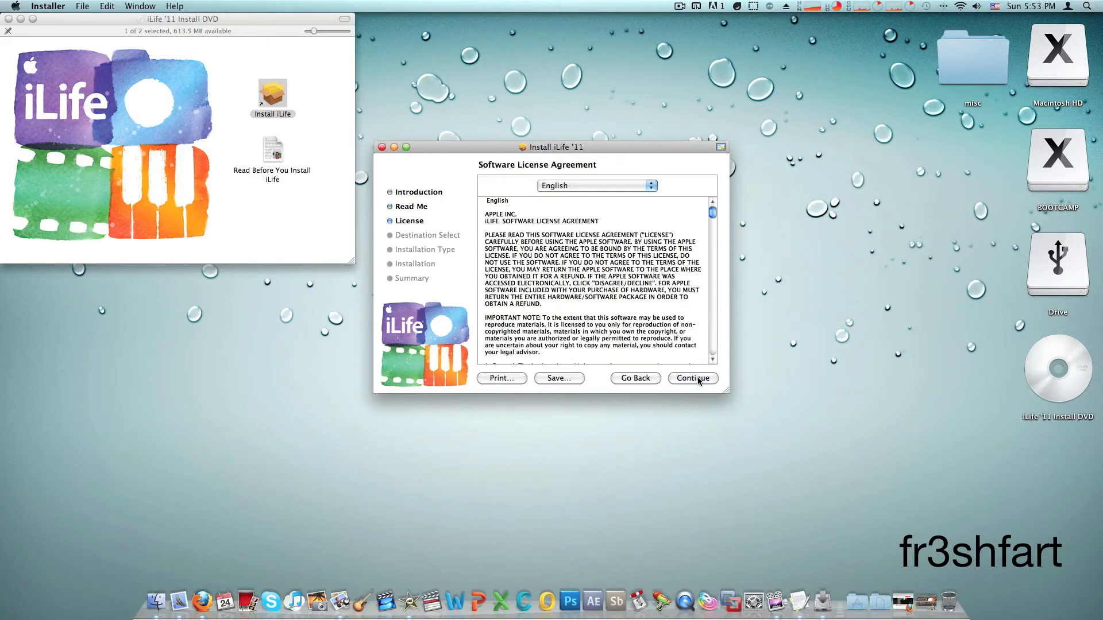
pyautogui.scroll(-3)
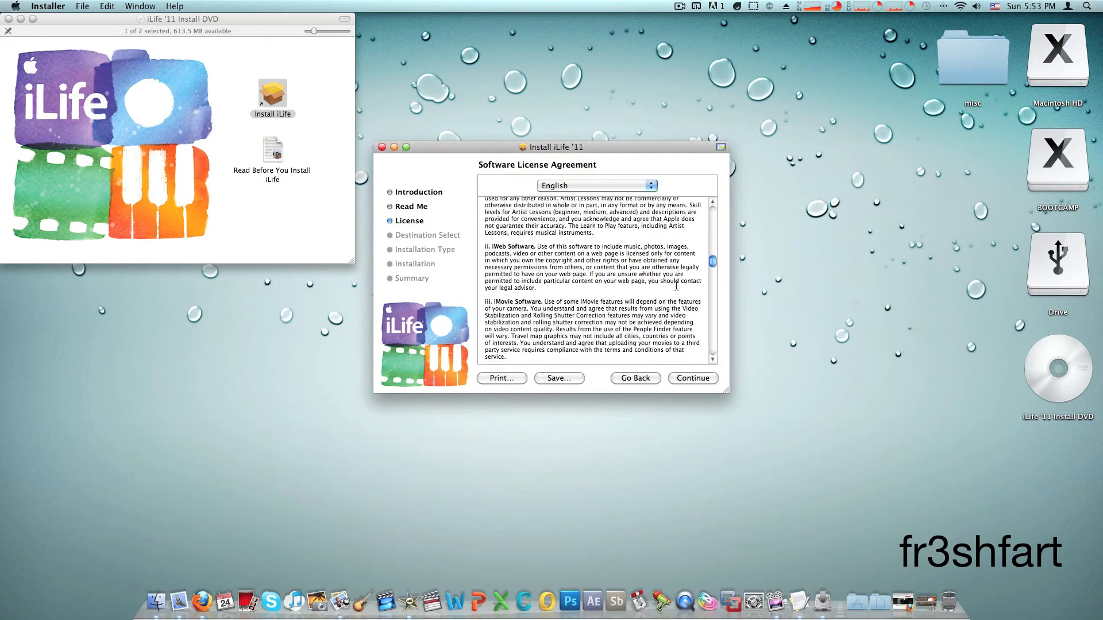
pyautogui.scroll(-3)
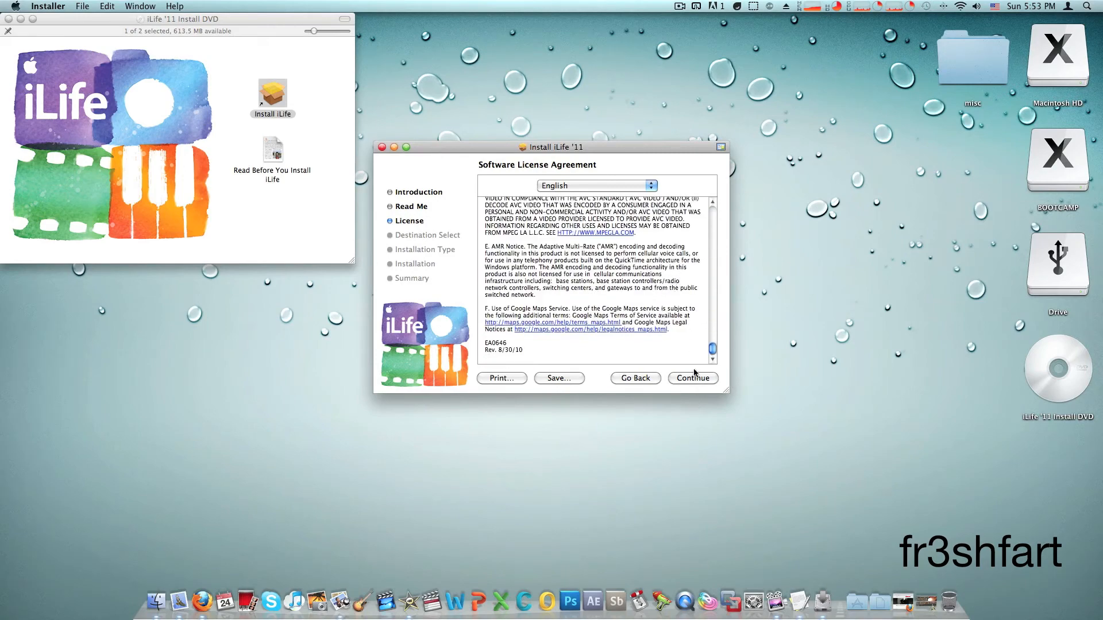
pyautogui.click(692, 378)
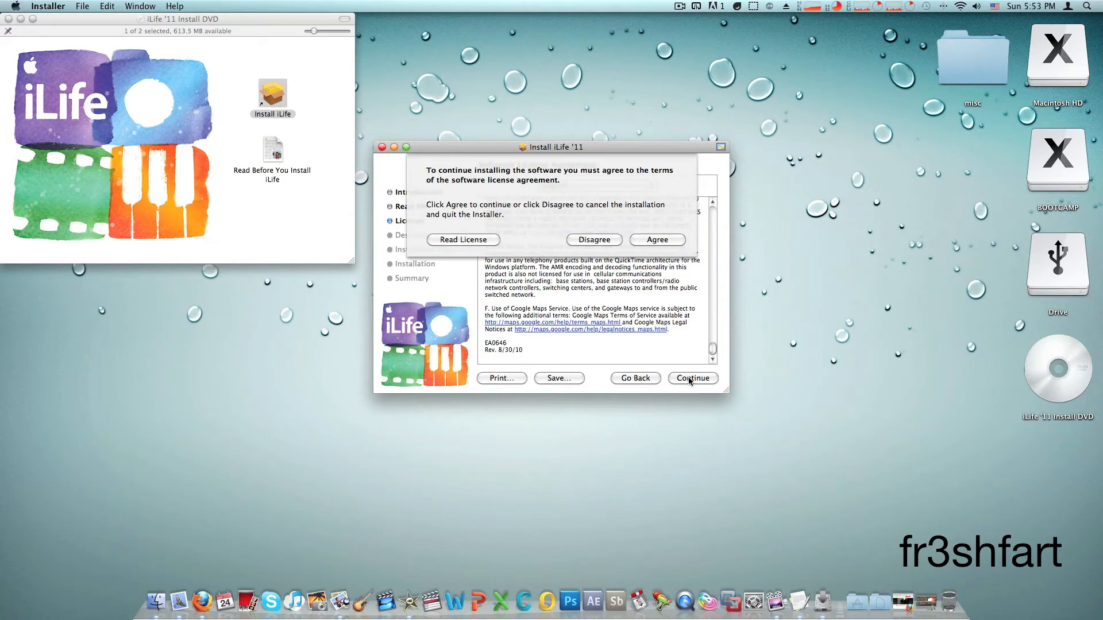
pyautogui.moveTo(648, 240)
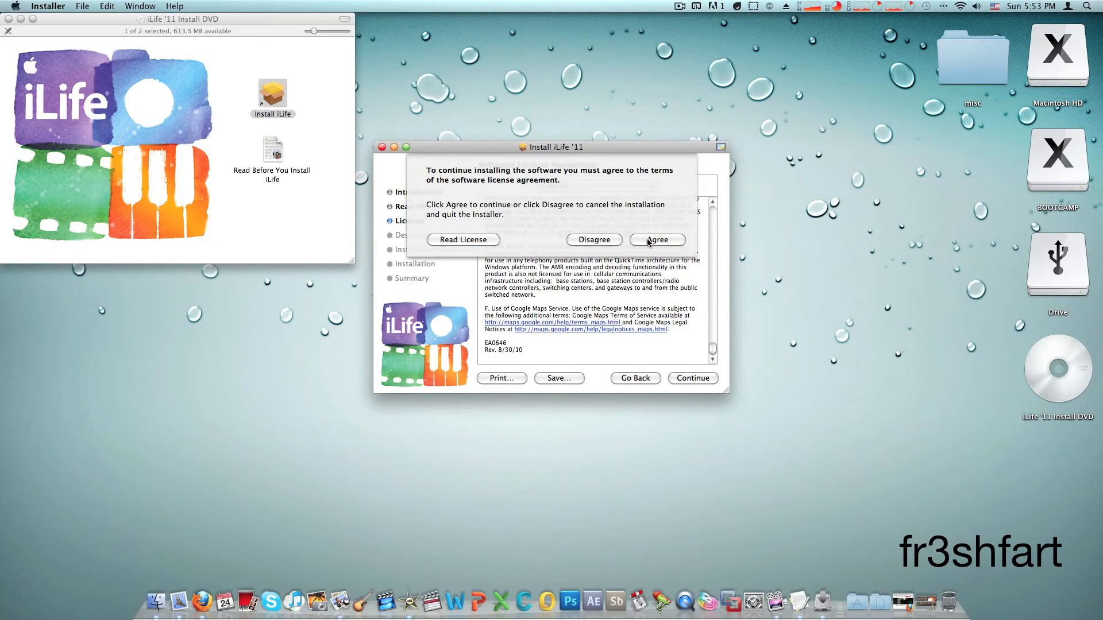
# - Agree to the licence terms, reaching Select a Destination with Macintosh HD selected
pyautogui.click(656, 239)
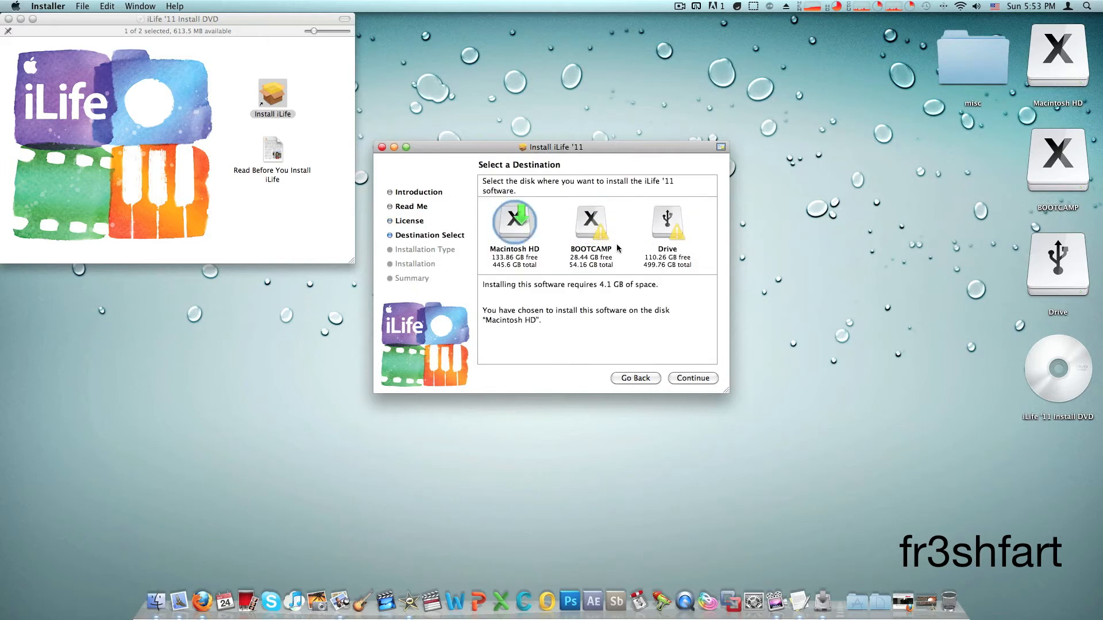
pyautogui.moveTo(631, 228)
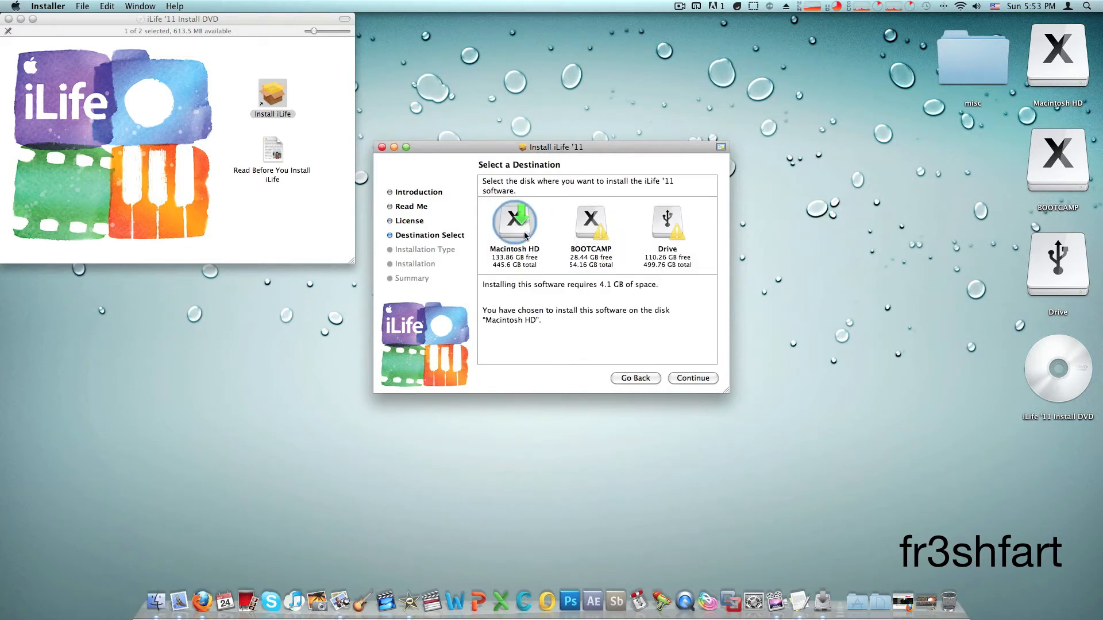
pyautogui.moveTo(515, 221)
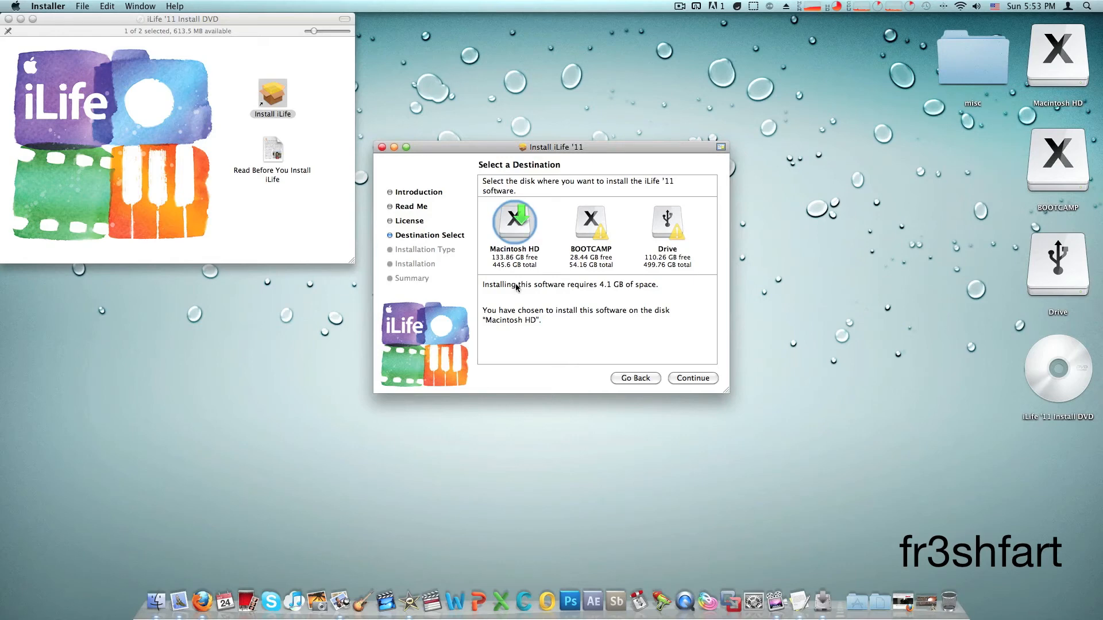
pyautogui.moveTo(518, 287)
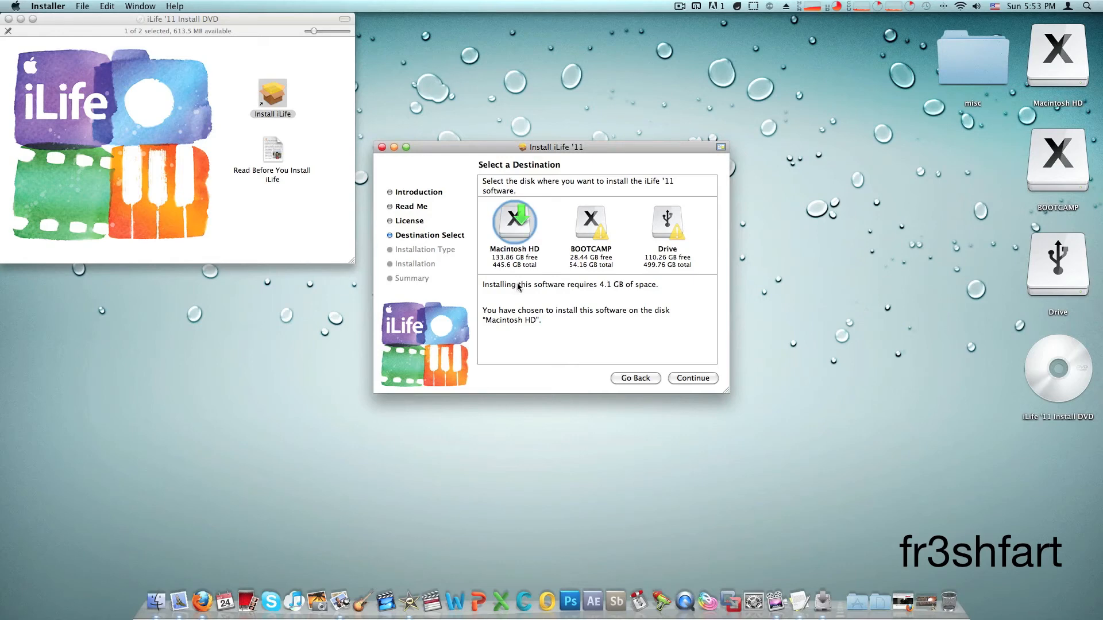